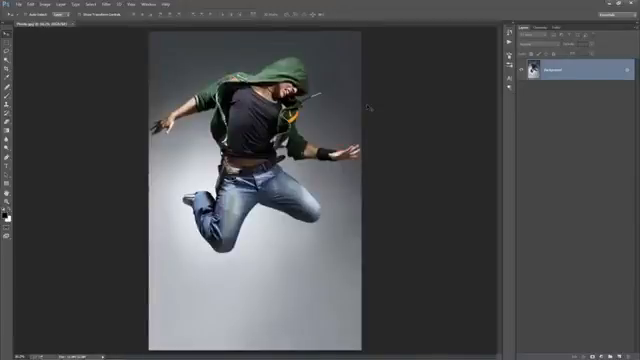
- Adjust the generated fragment layers and confirm the layer thumbnail options for a moodier finish
click(36, 4)
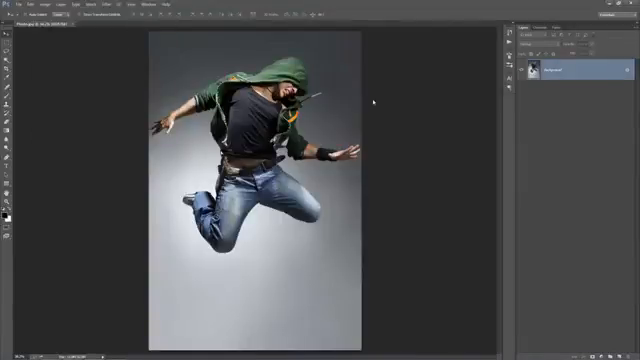
click(28, 8)
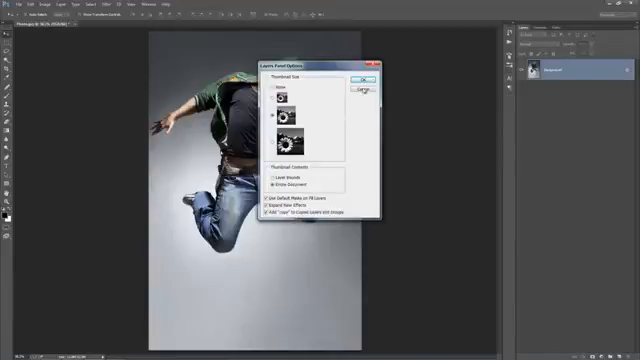
click(360, 78)
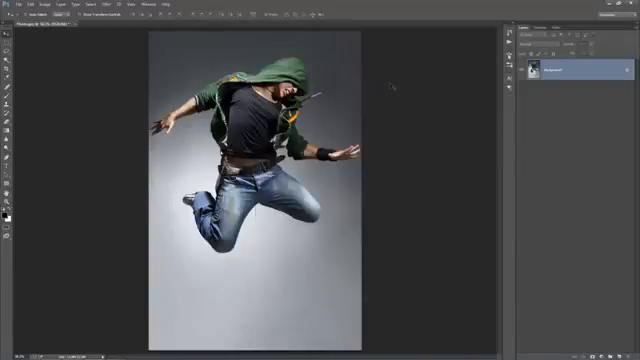
click(124, 4)
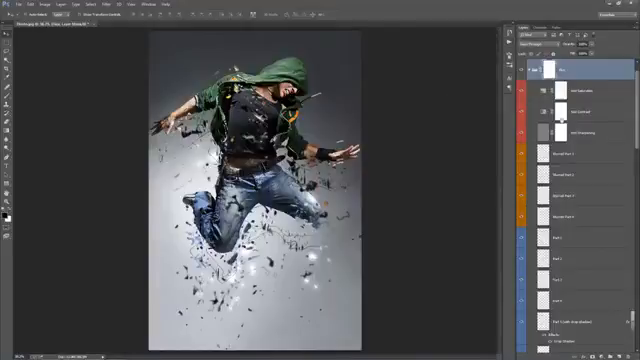
click(570, 130)
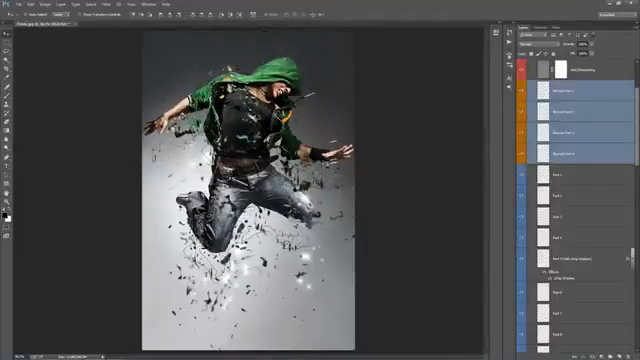
- Apply a black-to-white gradient darkening the edges around the dancer
click(570, 114)
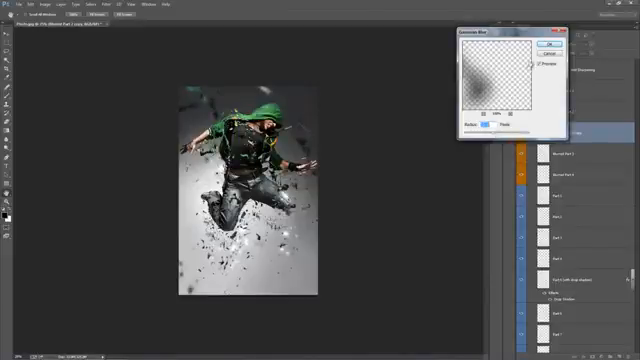
click(552, 44)
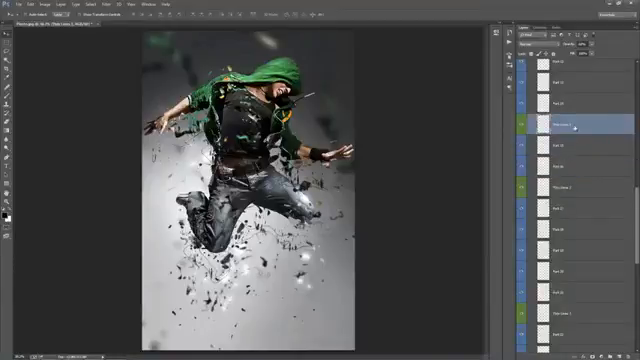
- Review the colour-coded layer groups generated by the Flux action
click(570, 190)
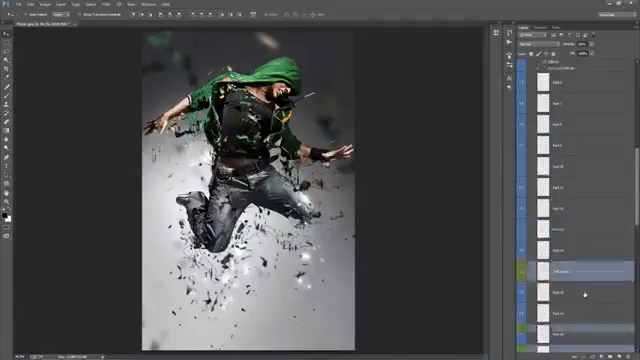
scroll(down, 3)
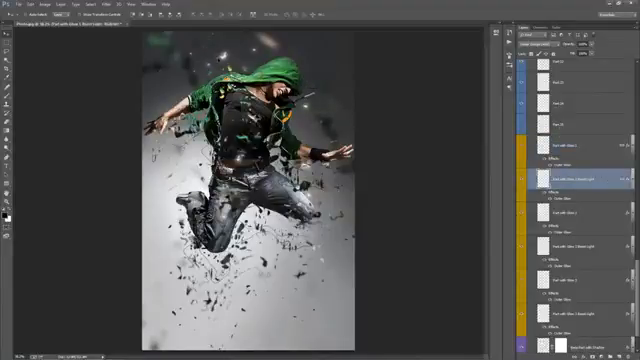
click(564, 180)
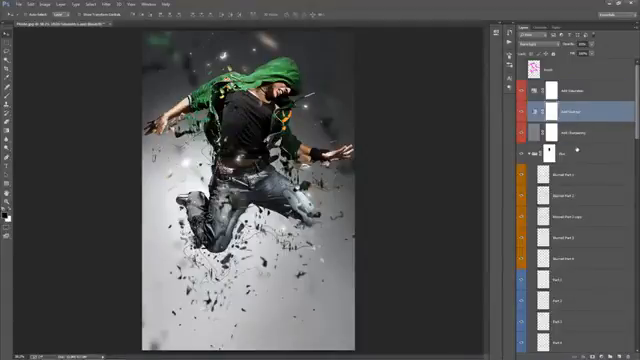
- Add a grey-filled layer above the grouped masked adjustment layers
click(570, 152)
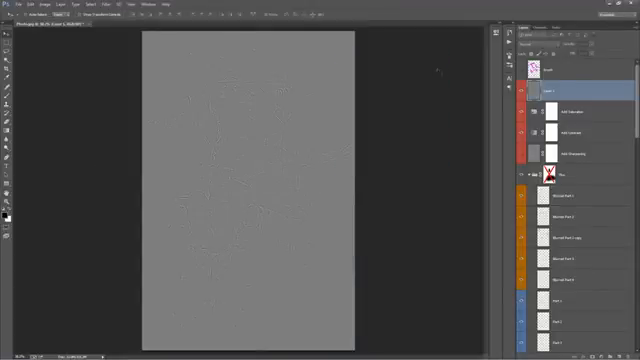
- Apply High Pass to the stamped merged copy for sharpening
click(536, 48)
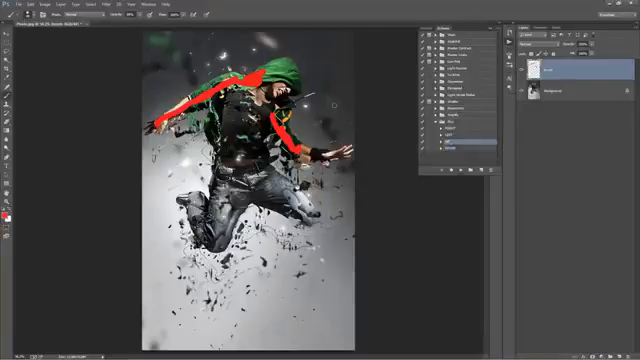
- Paint red mask strokes over the dancer's hood and outstretched arm
click(8, 8)
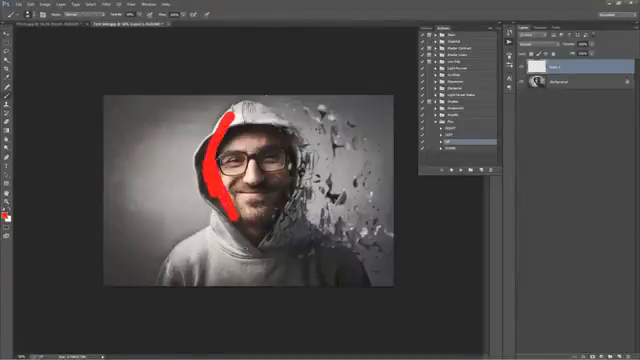
- Load the finished shattered portrait of the smiling man in a hoodie
drag(236, 200, 244, 236)
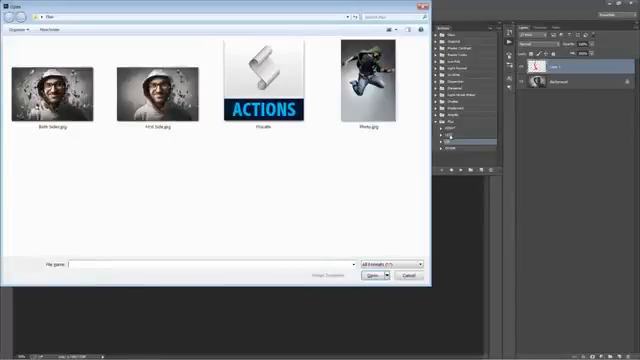
click(372, 276)
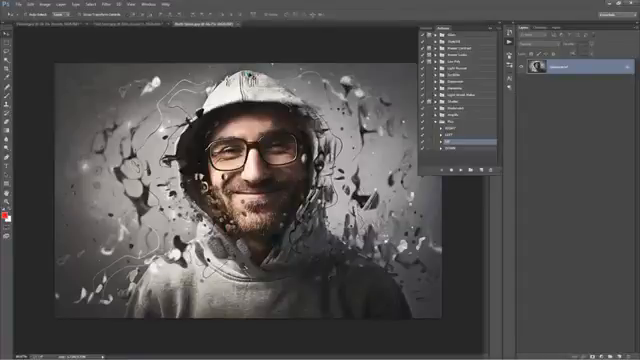